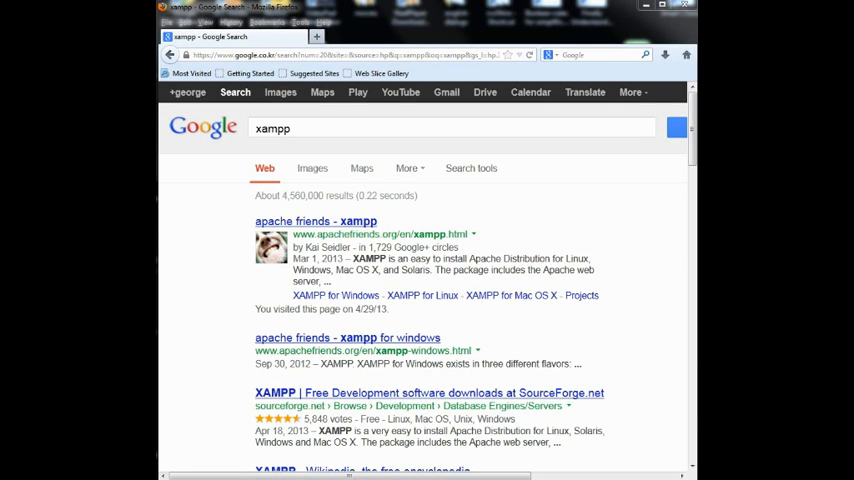
mouse_move(297, 237)
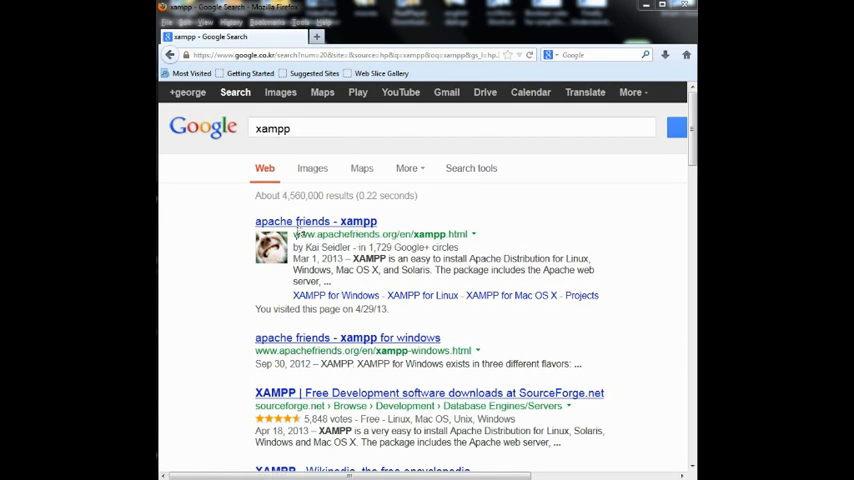
- Open the 'apache friends - xampp' search result and scroll through its distributions
left_click(315, 221)
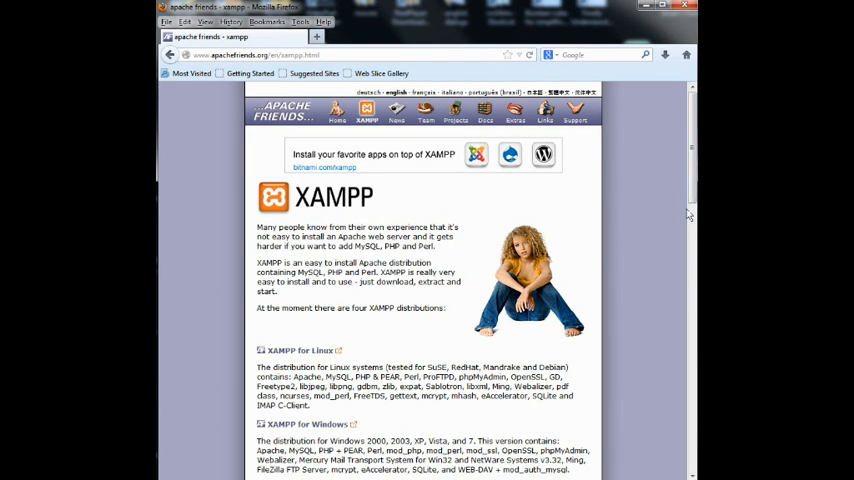
scroll("down", 3)
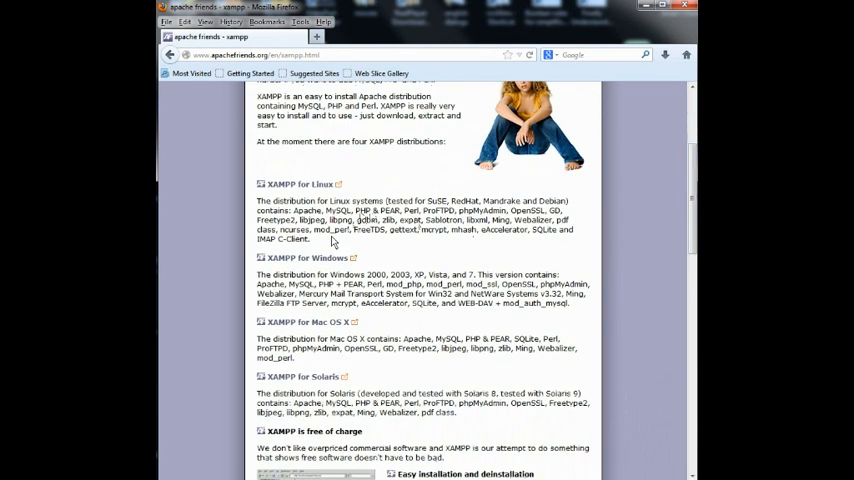
- Go to the XAMPP for Windows page and scroll to the 1.8.1 download table
left_click(308, 258)
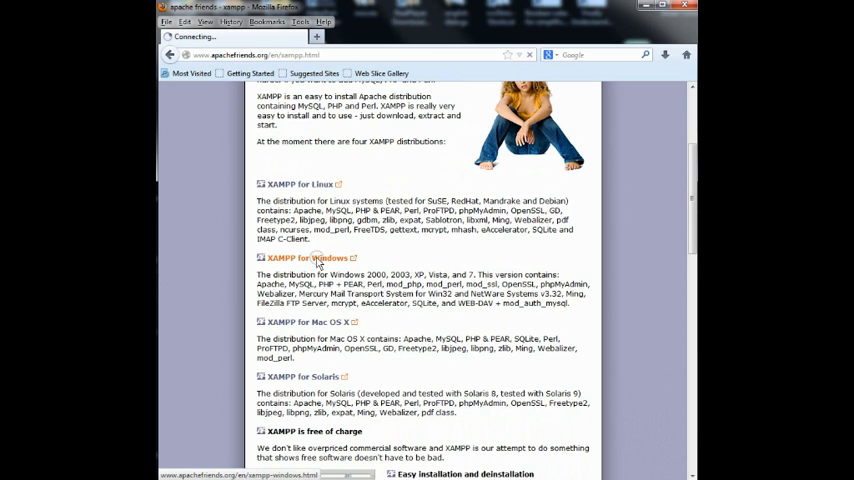
left_click(307, 258)
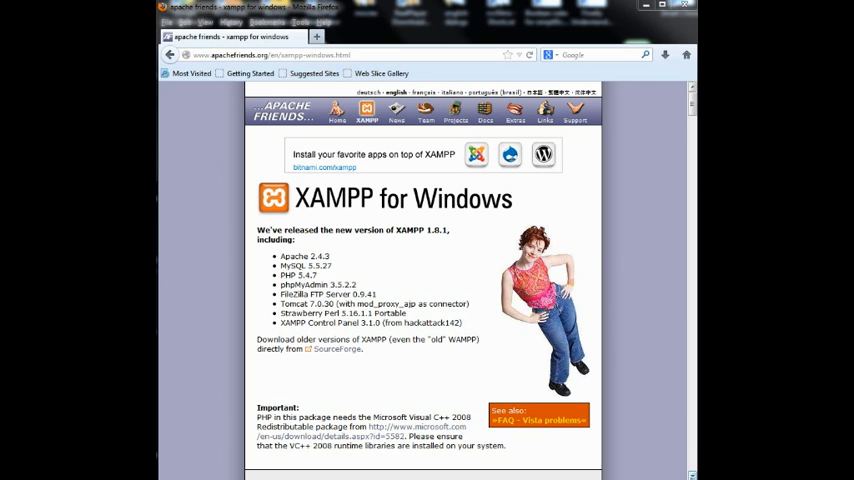
scroll("down", 3)
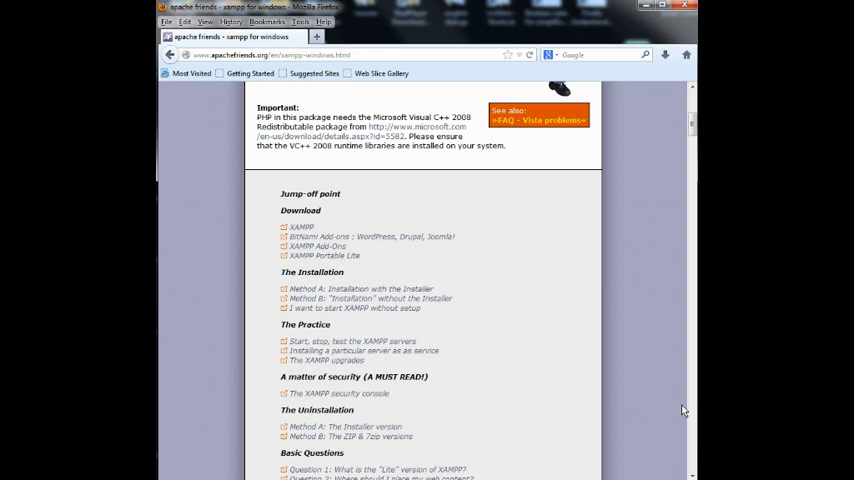
scroll("down", 3)
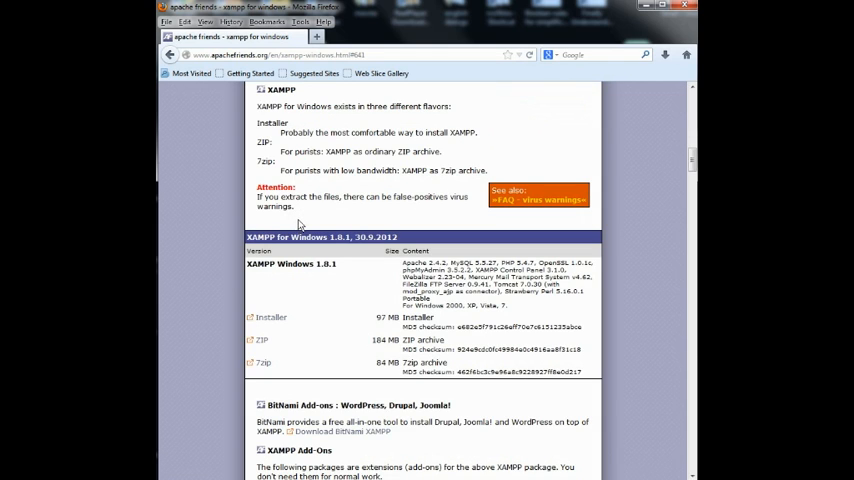
mouse_move(290, 280)
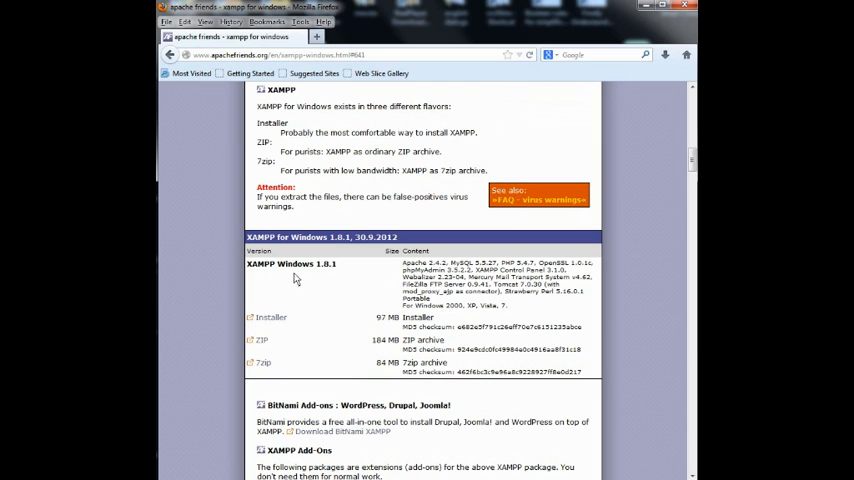
mouse_move(290, 302)
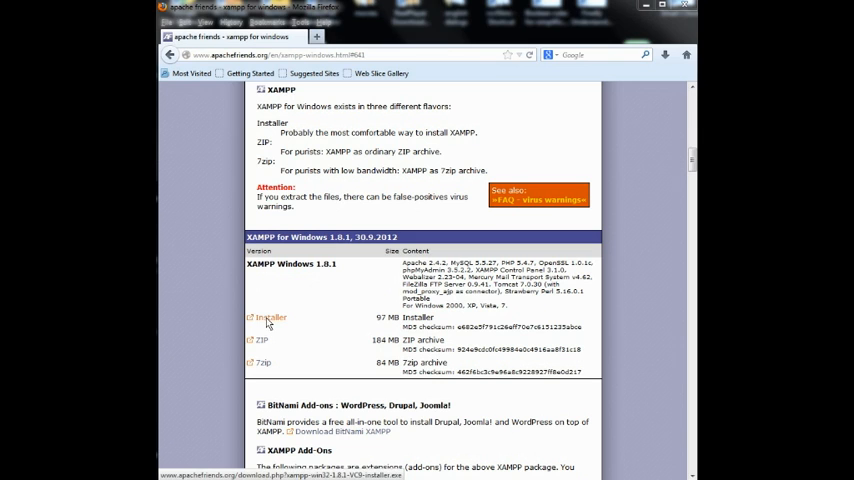
- Download xampp-win32-1.8.1-VC9-installer.exe via the Installer link
left_click(271, 317)
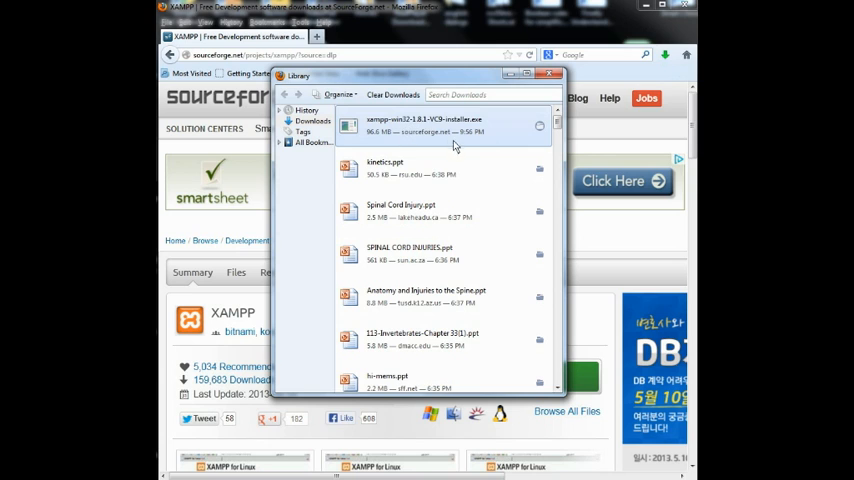
mouse_move(455, 128)
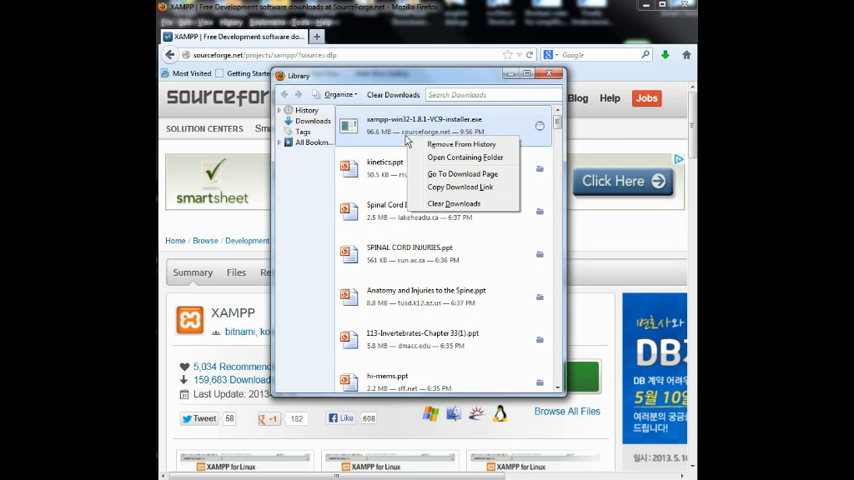
- Run xampp-win32-1.8.1-VC9-installer from its Downloads folder, accepting the security warning
left_click(464, 157)
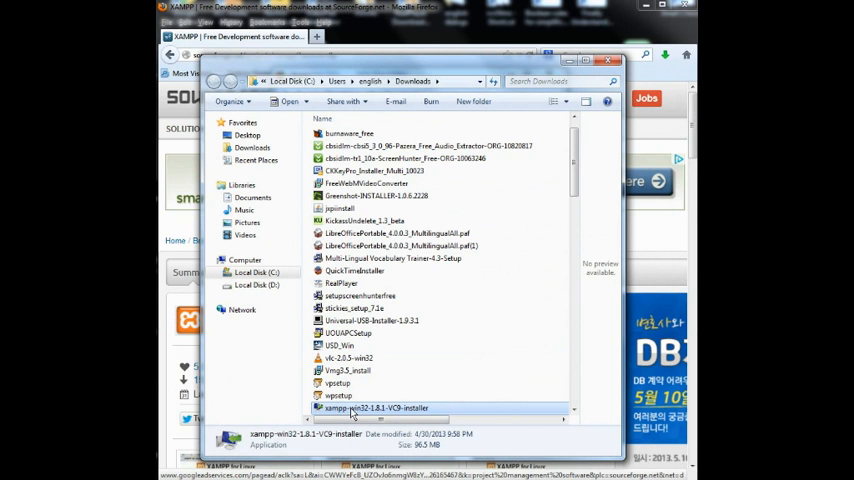
double_click(376, 408)
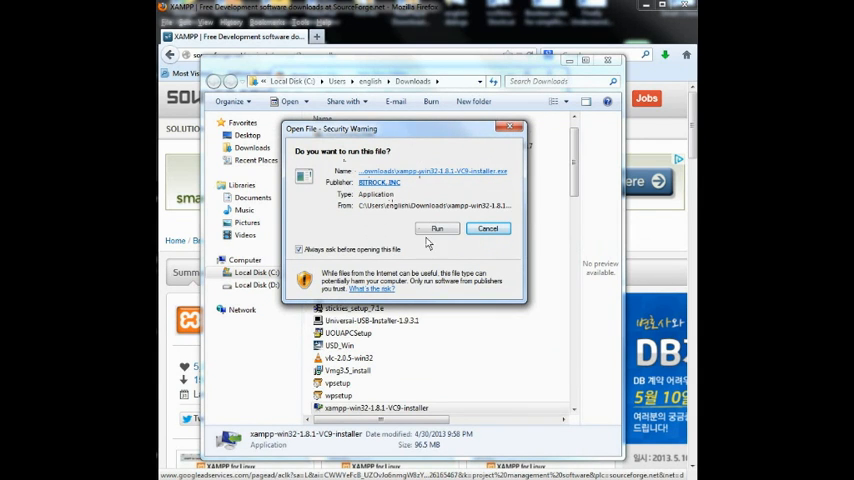
left_click(488, 228)
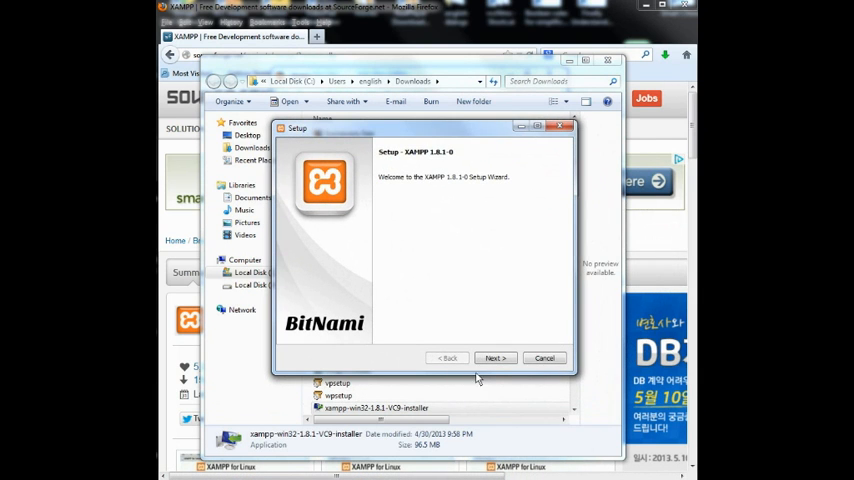
- Advance through setup keeping all components, folder d:\xampp, and skipping BitNami
left_click(495, 358)
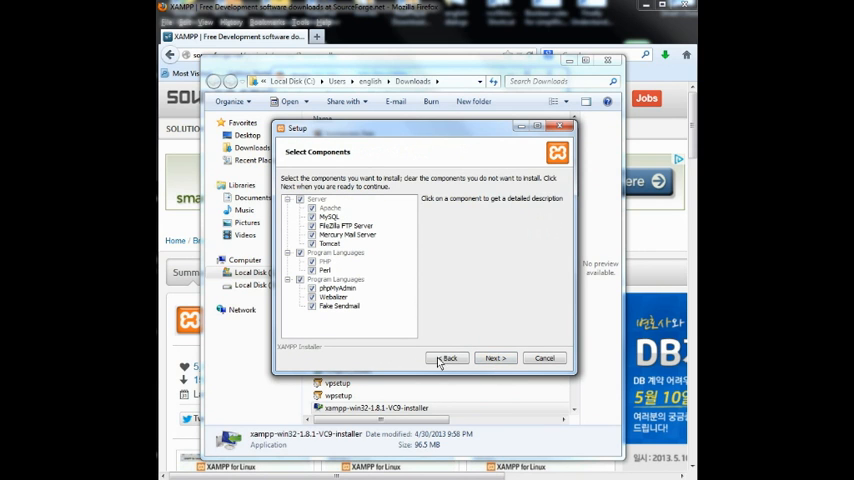
left_click(496, 358)
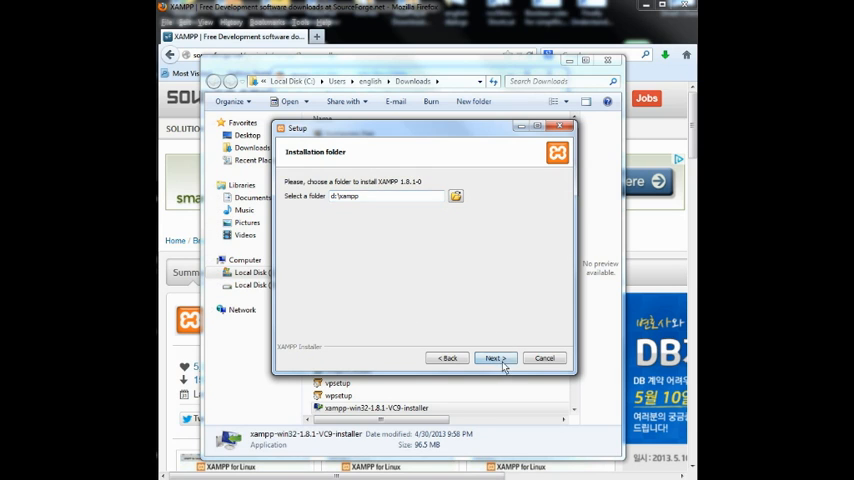
left_click(492, 358)
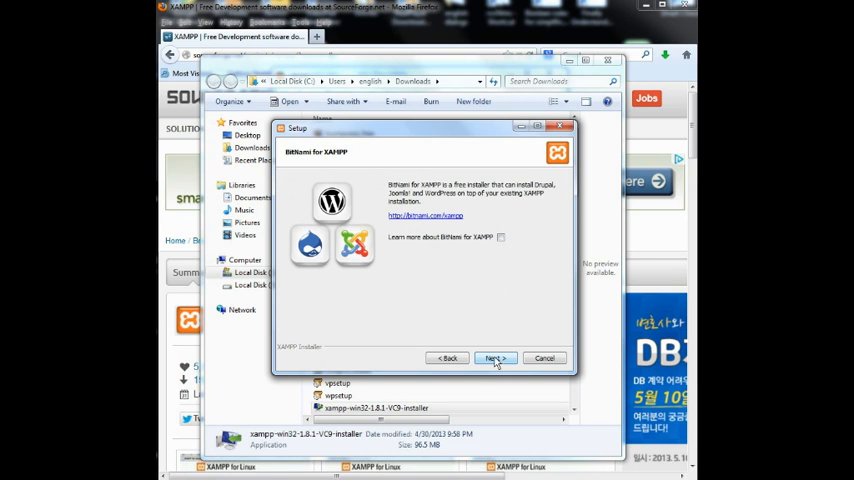
left_click(492, 358)
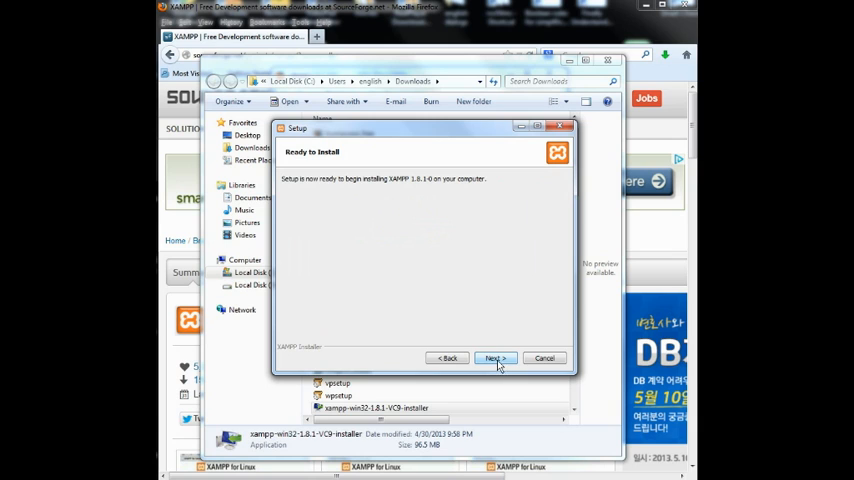
left_click(495, 358)
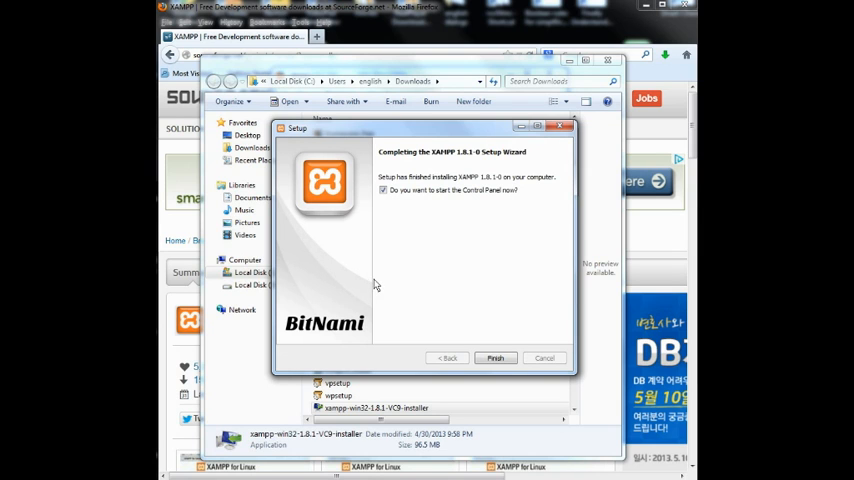
mouse_move(390, 260)
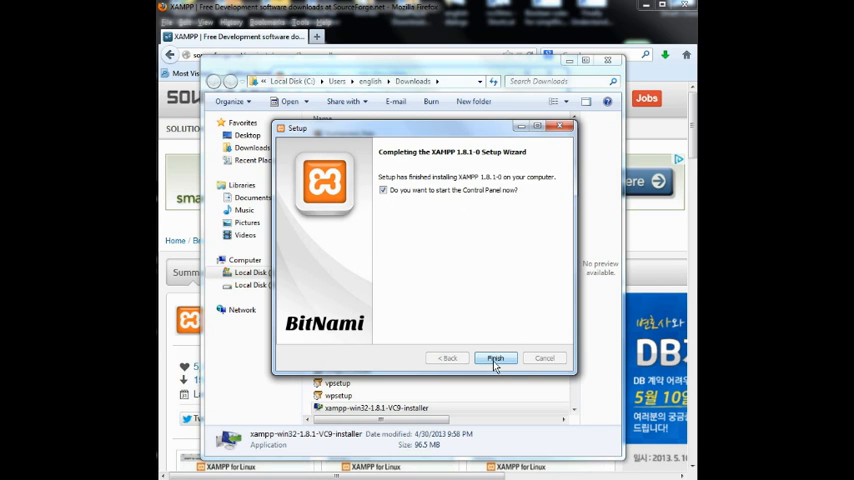
- Finish setup with 'start the Control Panel now' checked to launch Control Panel v3.1.0
left_click(495, 358)
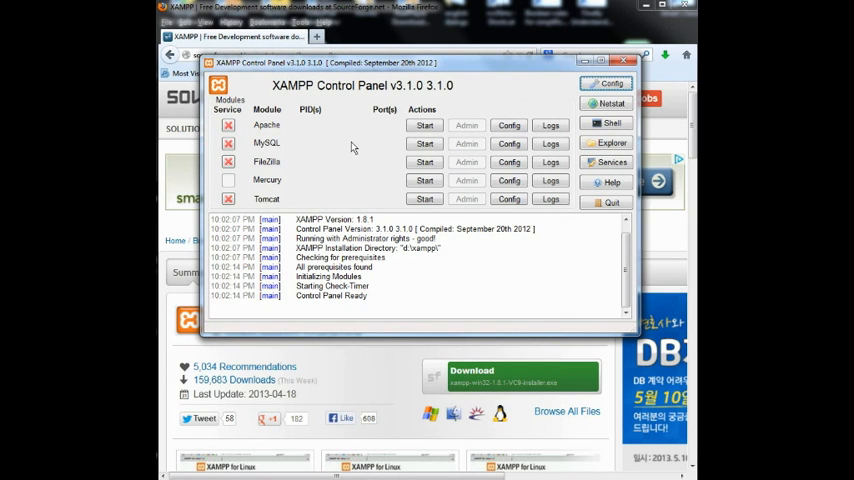
mouse_move(375, 176)
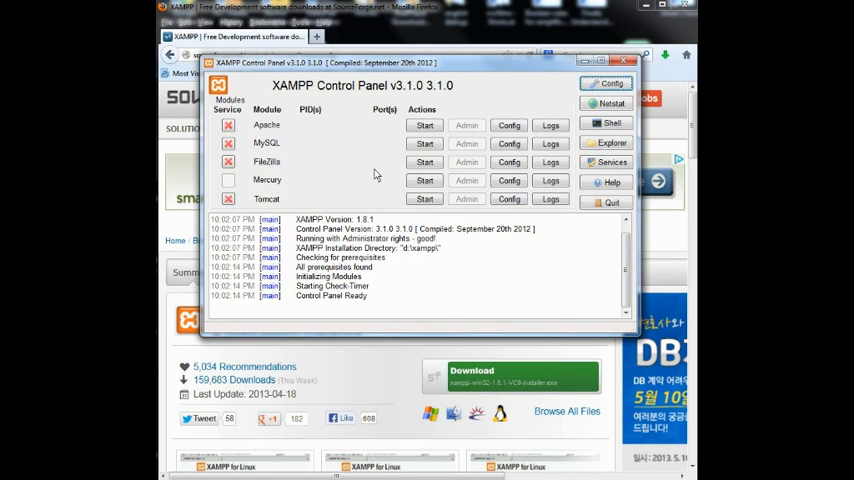
mouse_move(380, 170)
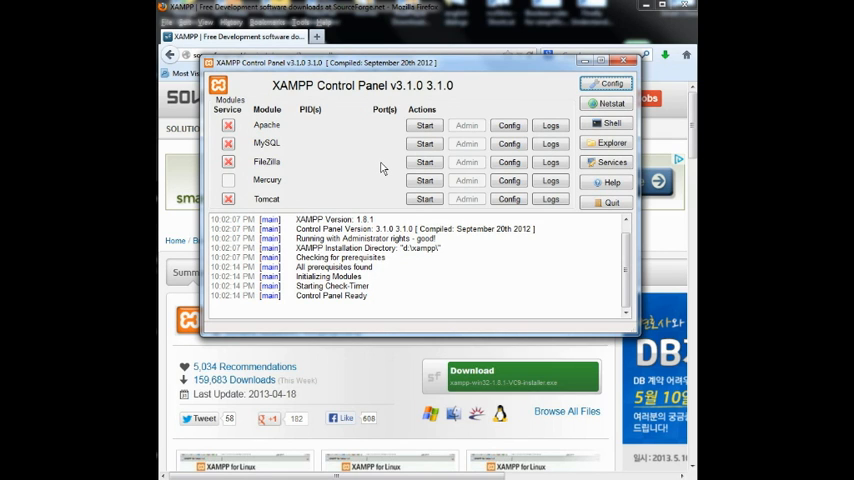
mouse_move(281, 151)
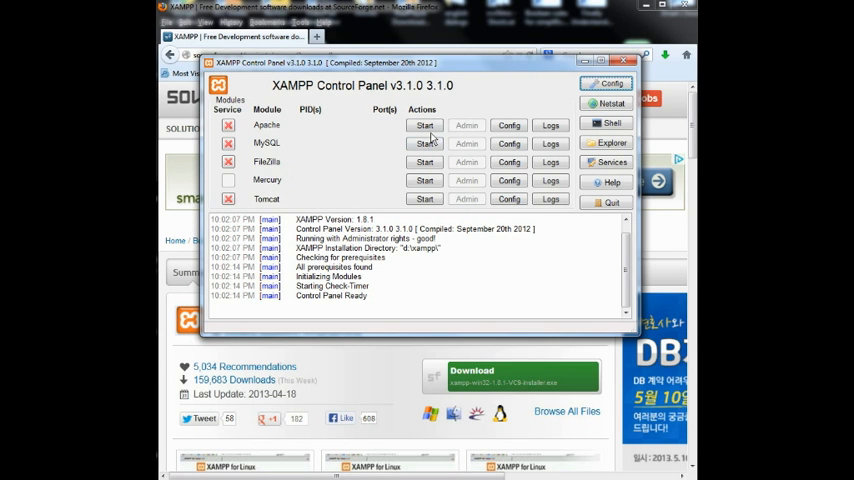
- Start Apache and MySQL, allowing each through the Windows Firewall alert
left_click(424, 124)
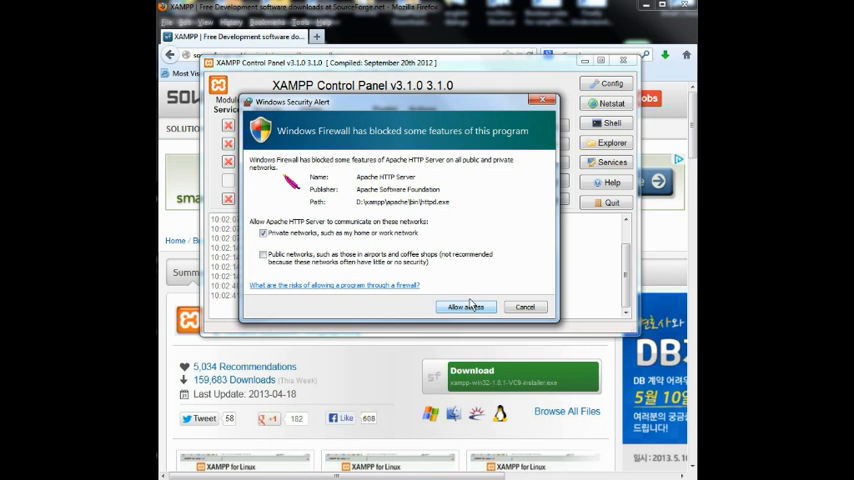
left_click(465, 307)
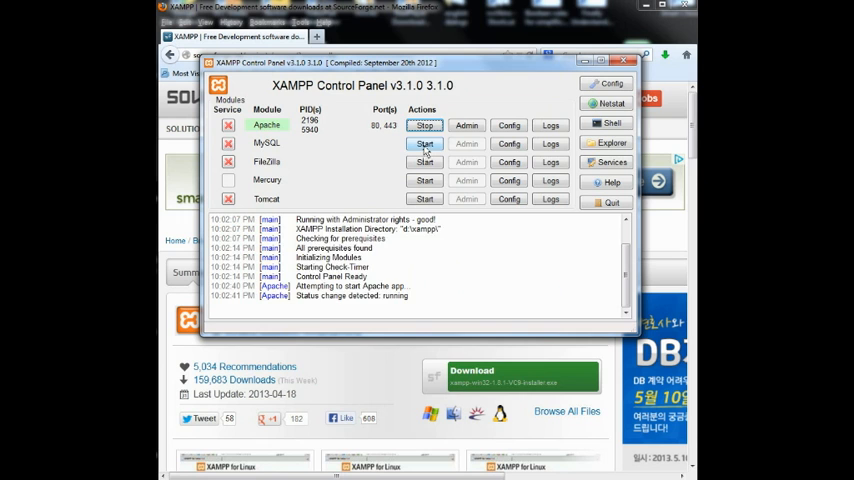
left_click(424, 143)
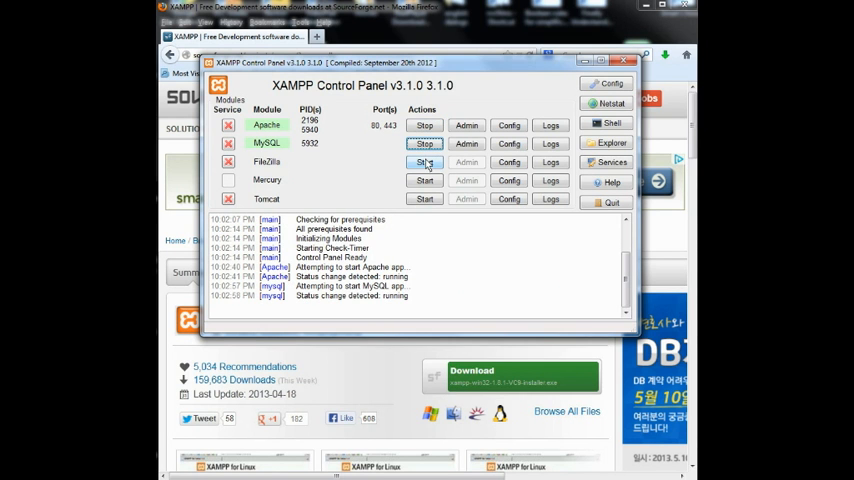
left_click(424, 143)
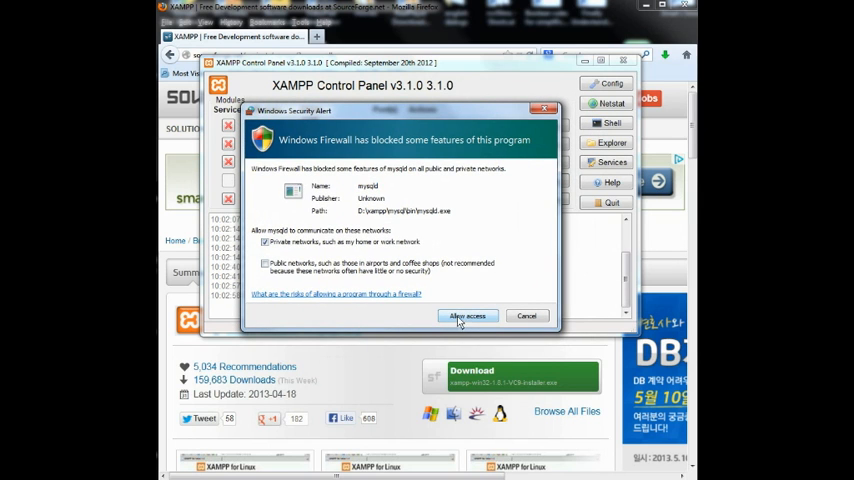
left_click(467, 316)
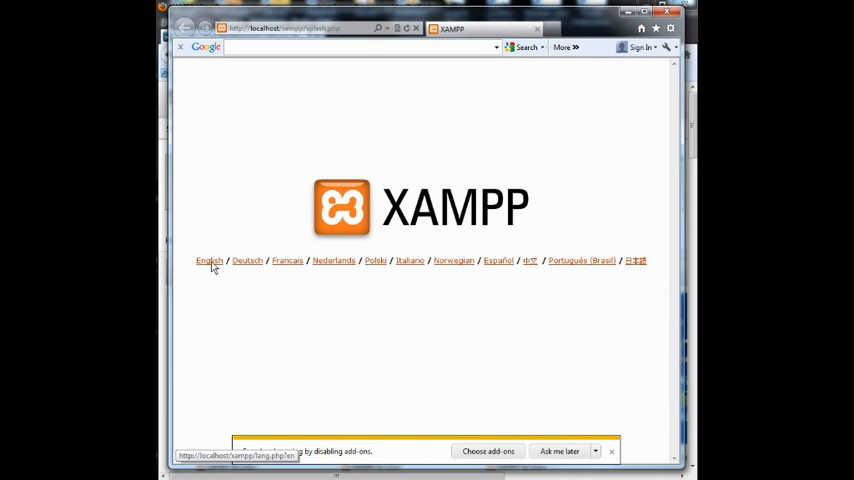
- Pick English on the splash page to load the XAMPP 1.8.1 welcome page
left_click(209, 261)
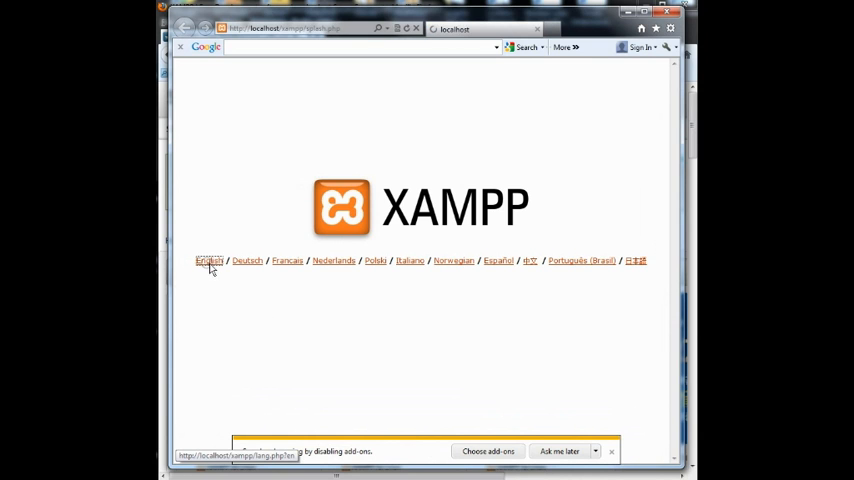
left_click(209, 261)
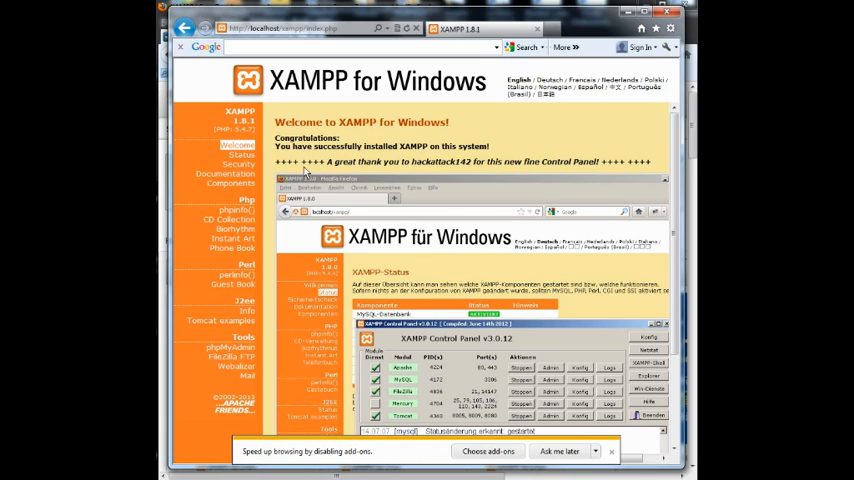
mouse_move(287, 212)
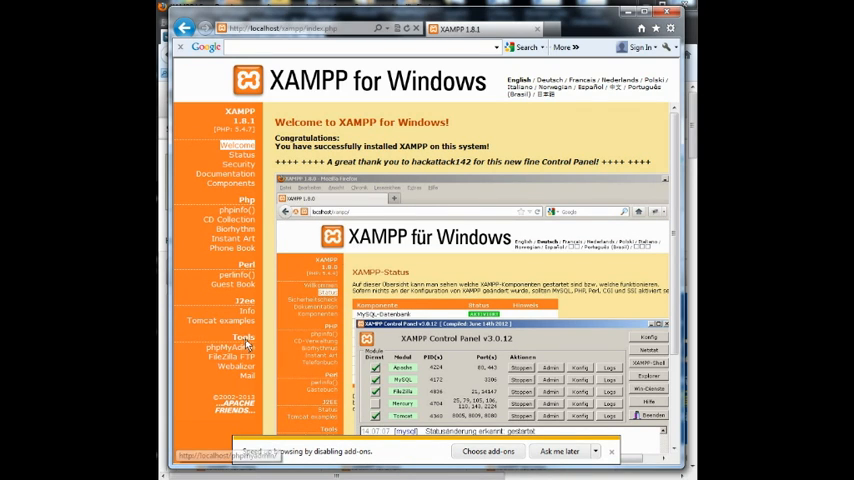
mouse_move(225, 346)
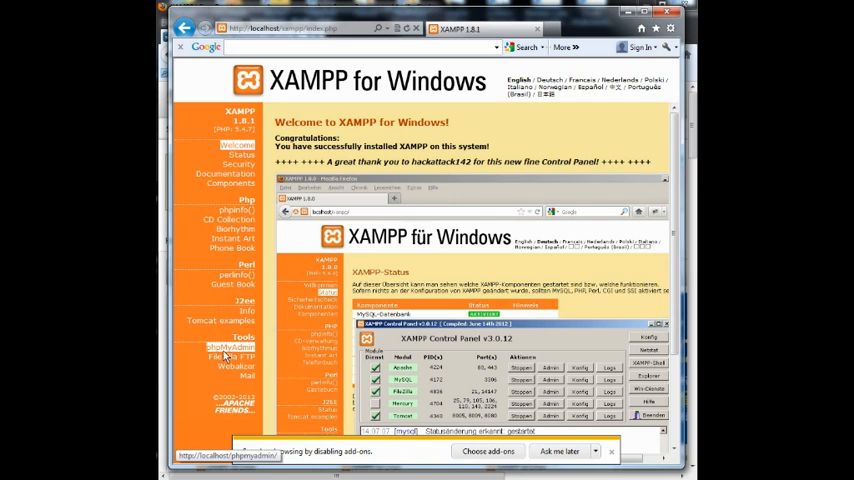
mouse_move(247, 353)
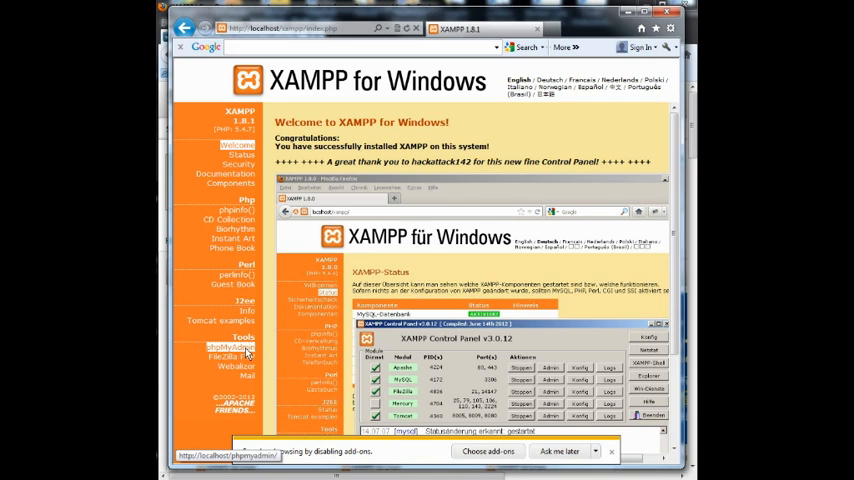
- Open phpMyAdmin from the Tools section of the XAMPP sidebar
left_click(222, 347)
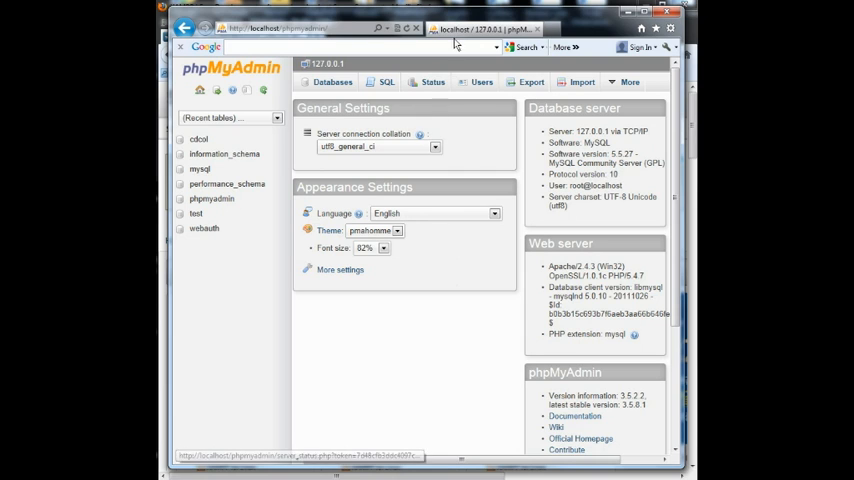
mouse_move(480, 32)
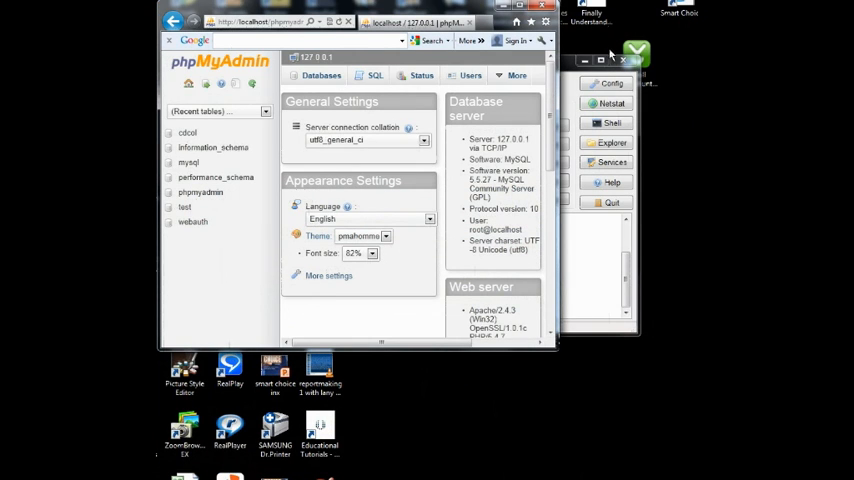
mouse_move(570, 266)
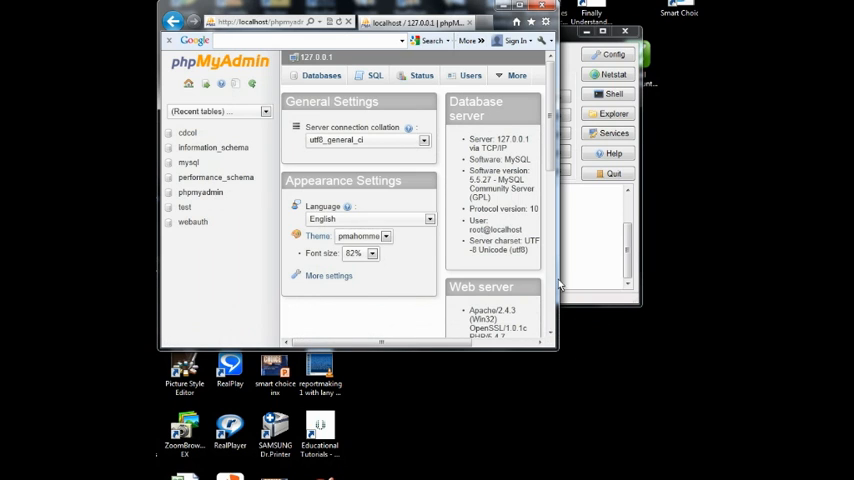
mouse_move(582, 372)
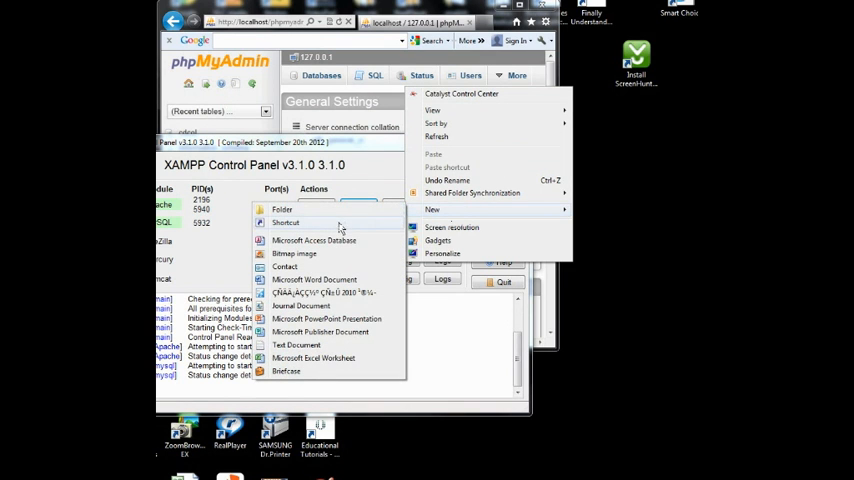
left_click(285, 222)
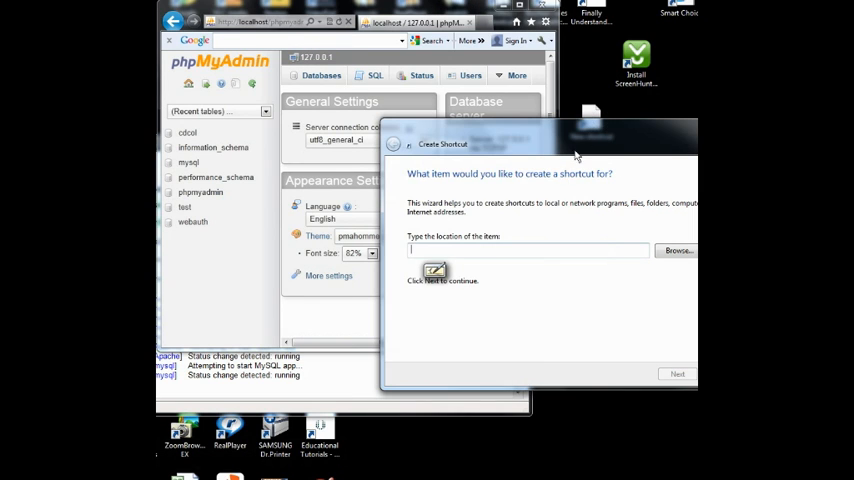
type("http://localhost/phpmyadmin/")
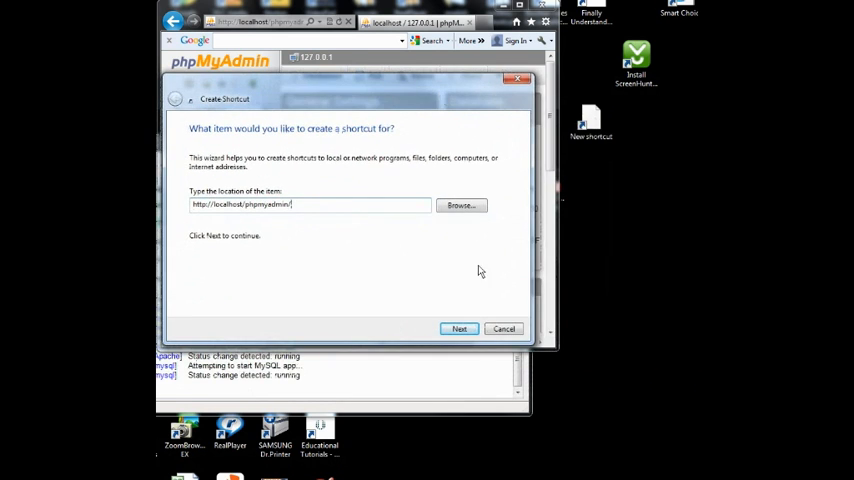
left_click(459, 329)
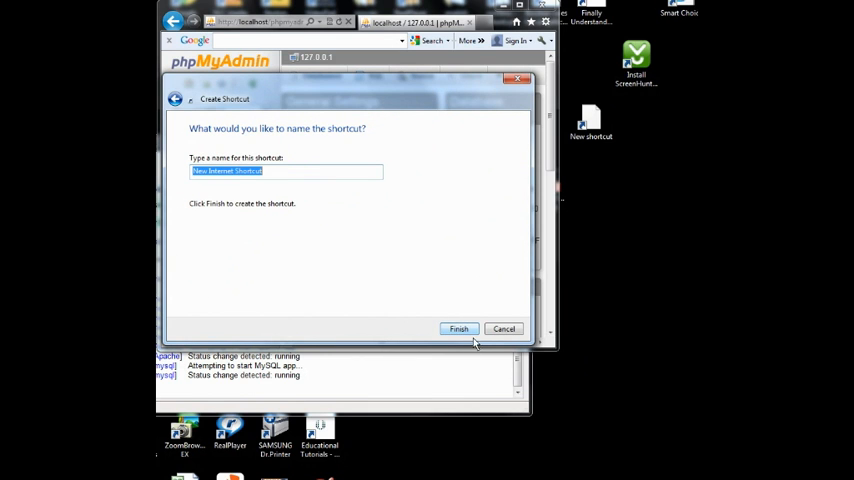
left_click(458, 329)
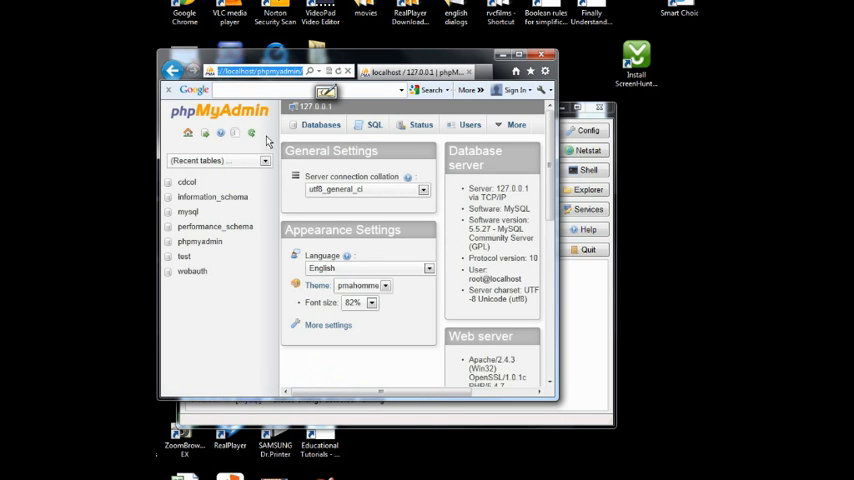
mouse_move(470, 124)
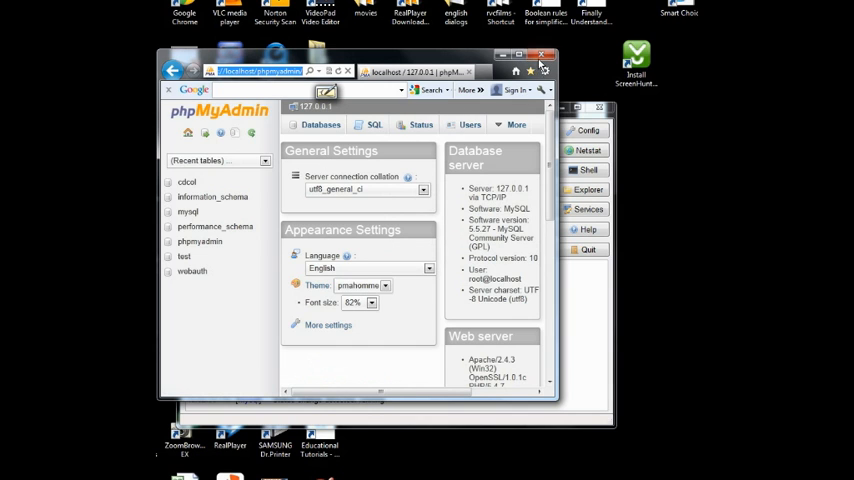
mouse_move(546, 63)
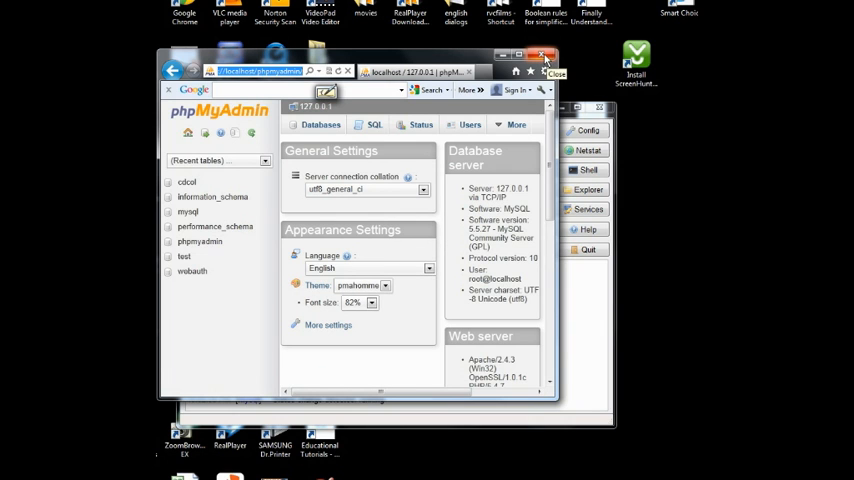
- Close the Internet Explorer window showing phpMyAdmin, returning to the XAMPP Control Panel
left_click(547, 57)
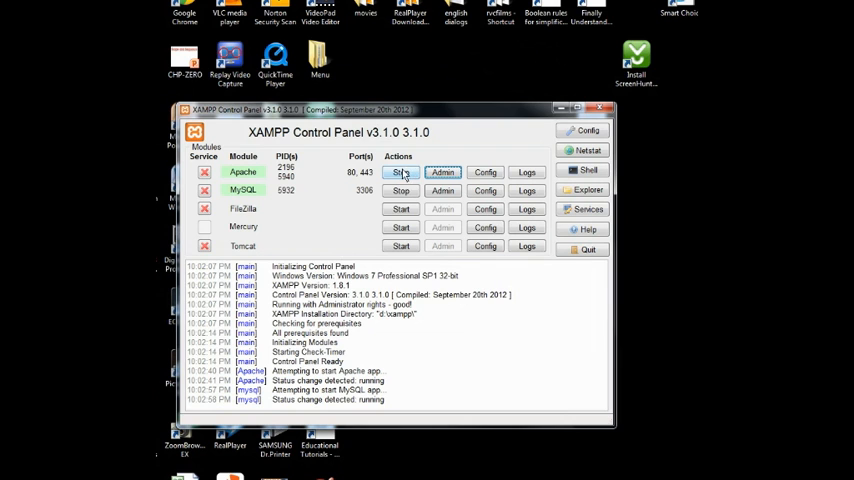
- Stop the Apache server, then the MySQL server, in the Control Panel
left_click(401, 171)
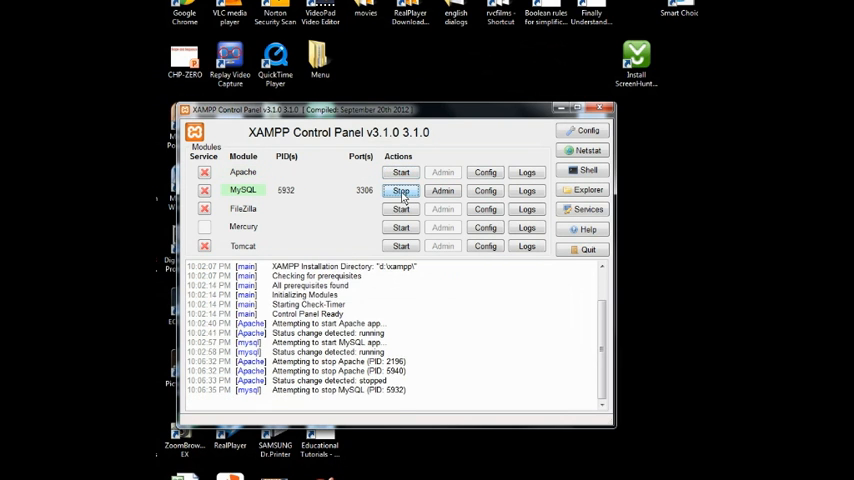
left_click(400, 190)
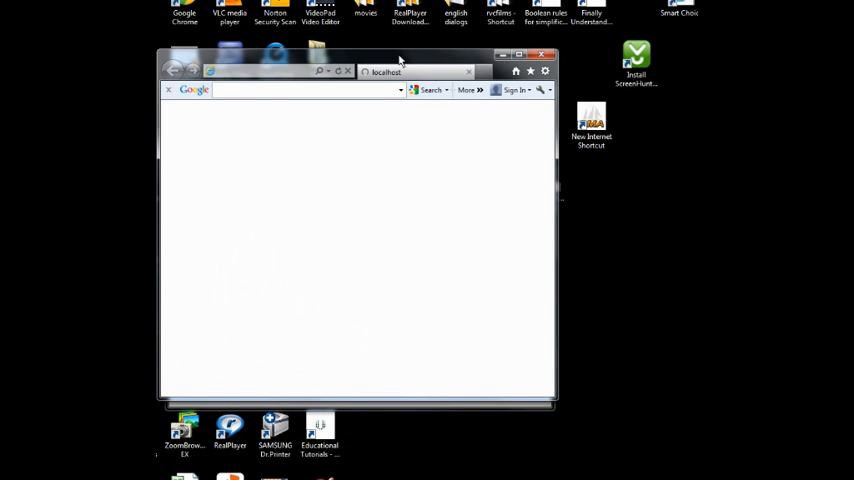
mouse_move(410, 62)
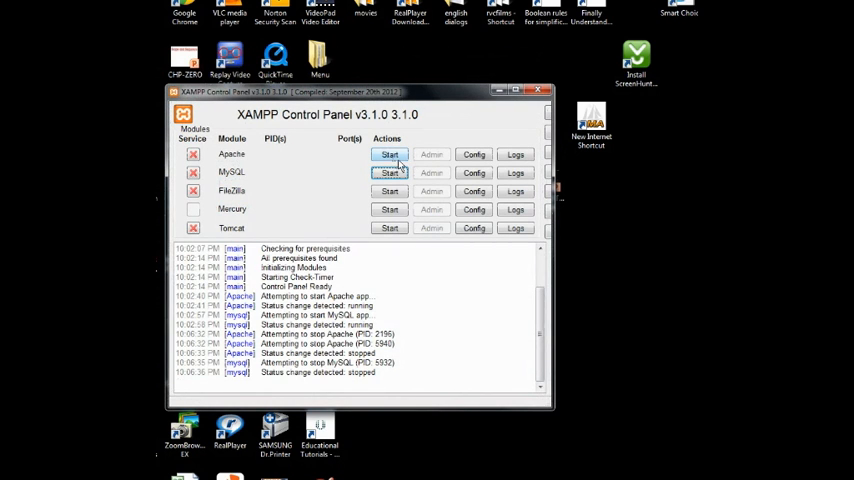
- Restart Apache on ports 80/443 and MySQL on port 3306
left_click(389, 154)
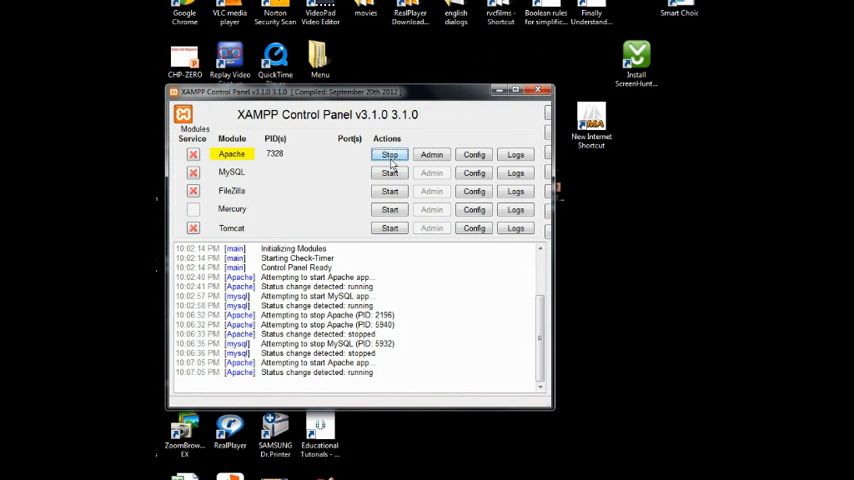
left_click(389, 154)
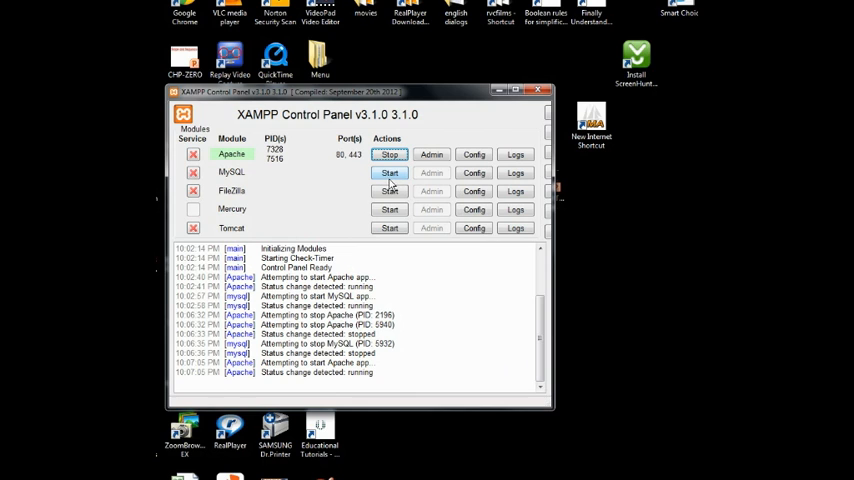
mouse_move(391, 180)
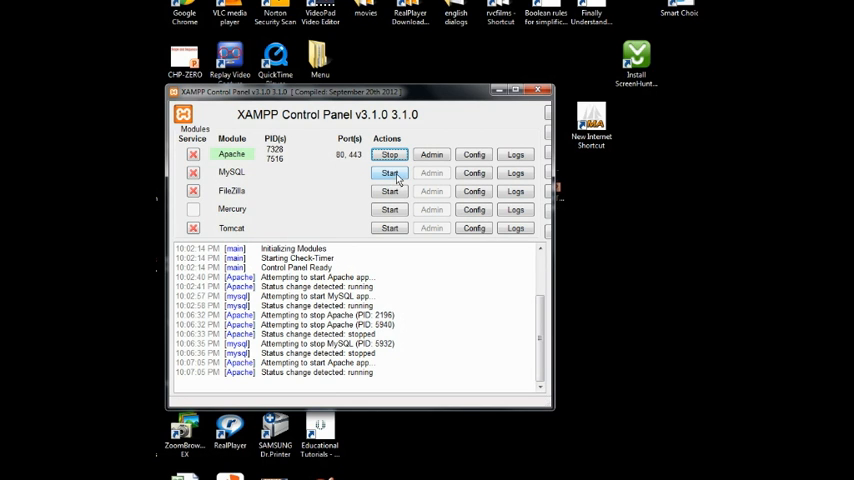
left_click(389, 172)
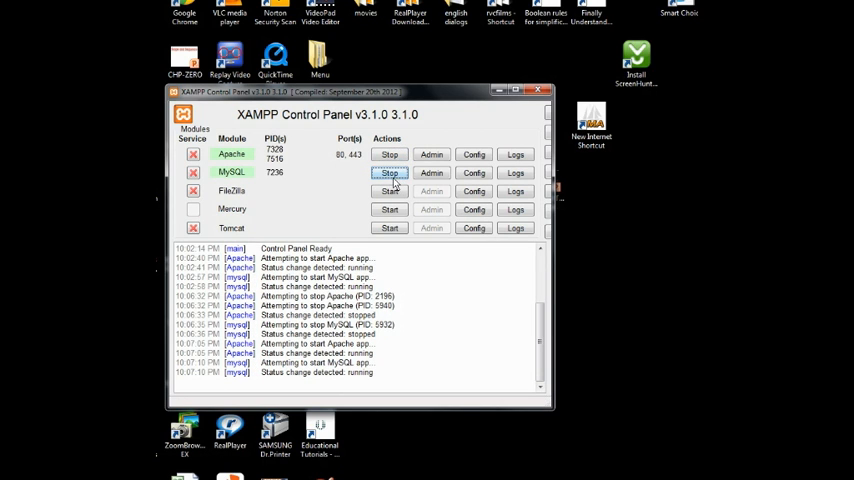
left_click(389, 172)
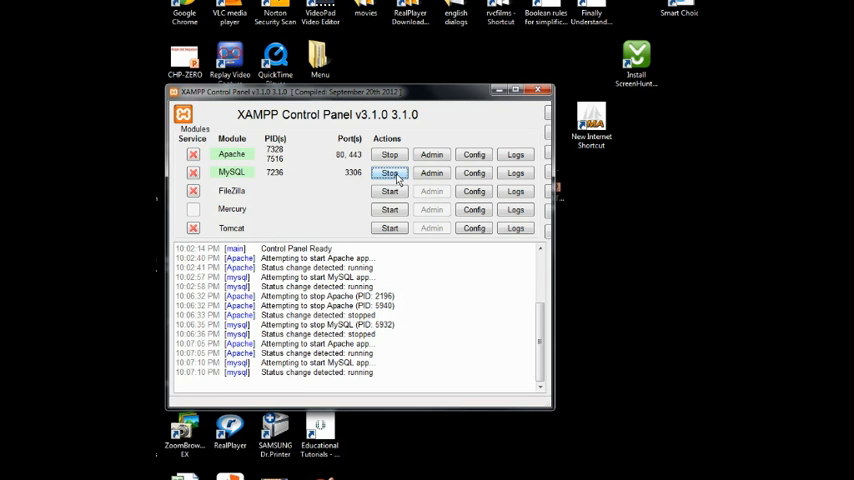
mouse_move(402, 178)
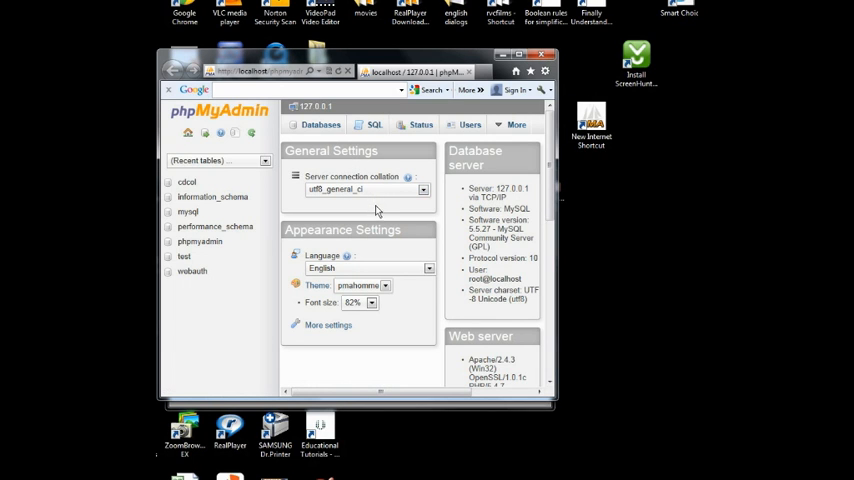
mouse_move(375, 212)
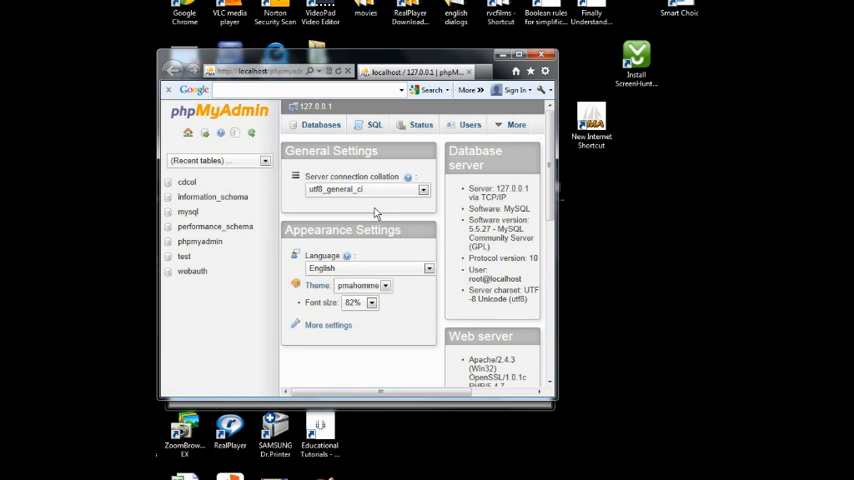
mouse_move(385, 173)
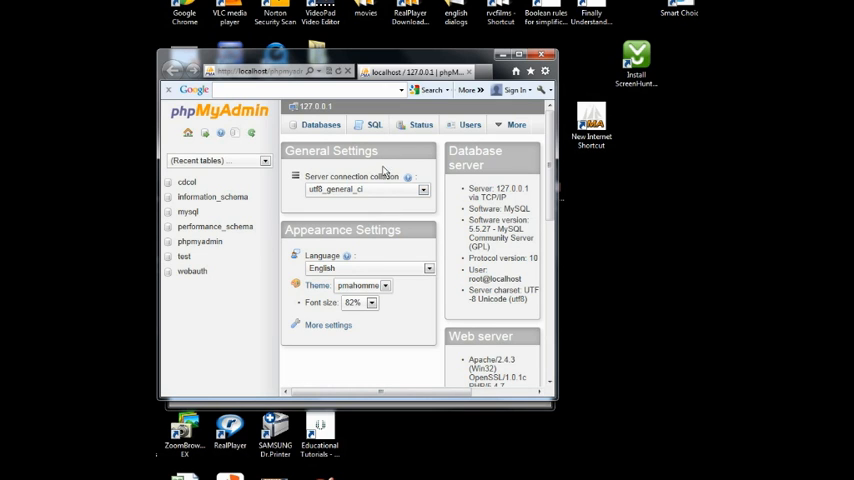